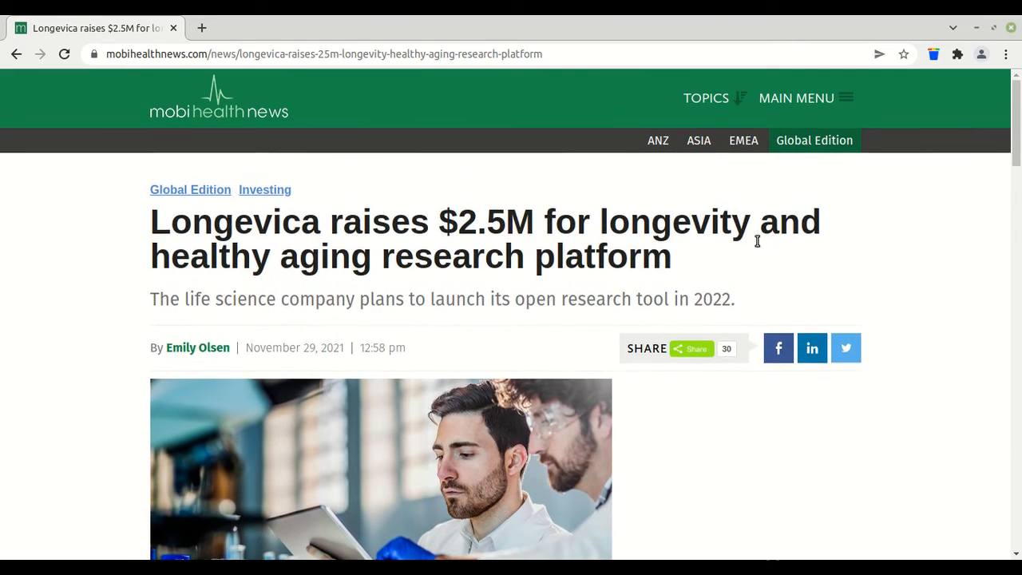
{"action": "scroll", "scroll_direction": "down", "scroll_amount": 3}
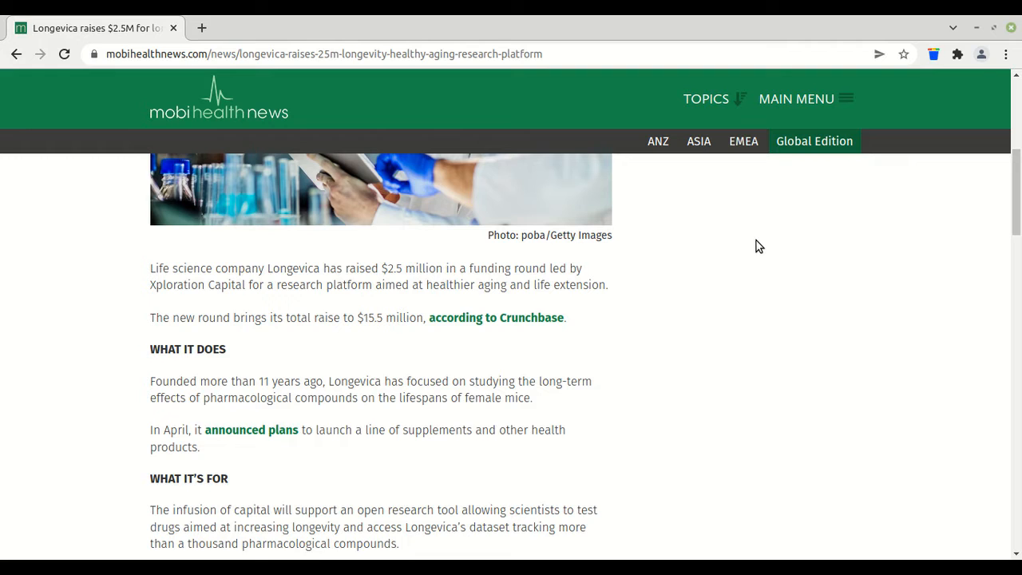
{"action": "scroll", "scroll_direction": "down", "scroll_amount": 3}
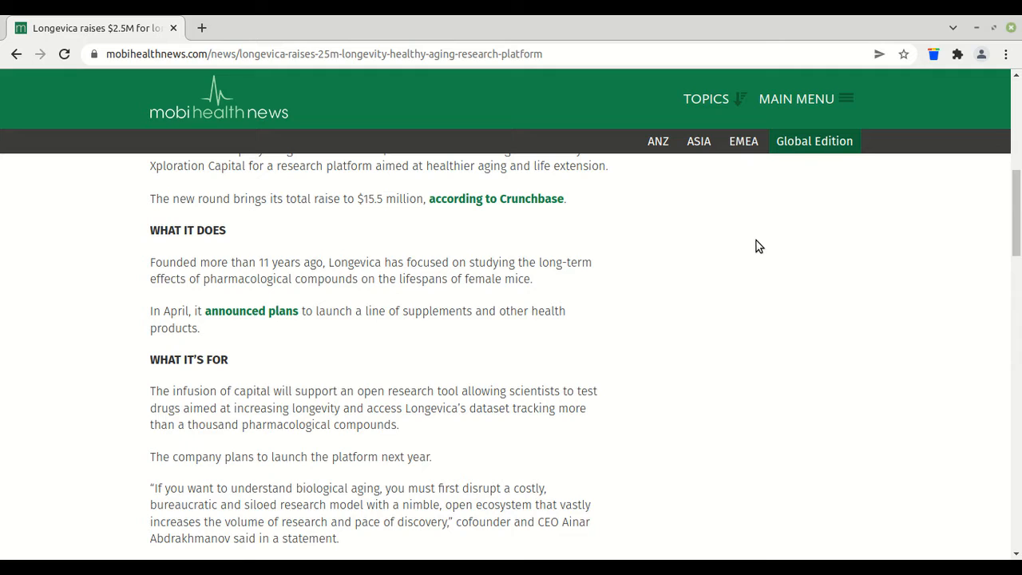
{"action": "scroll", "scroll_direction": "down", "scroll_amount": 3}
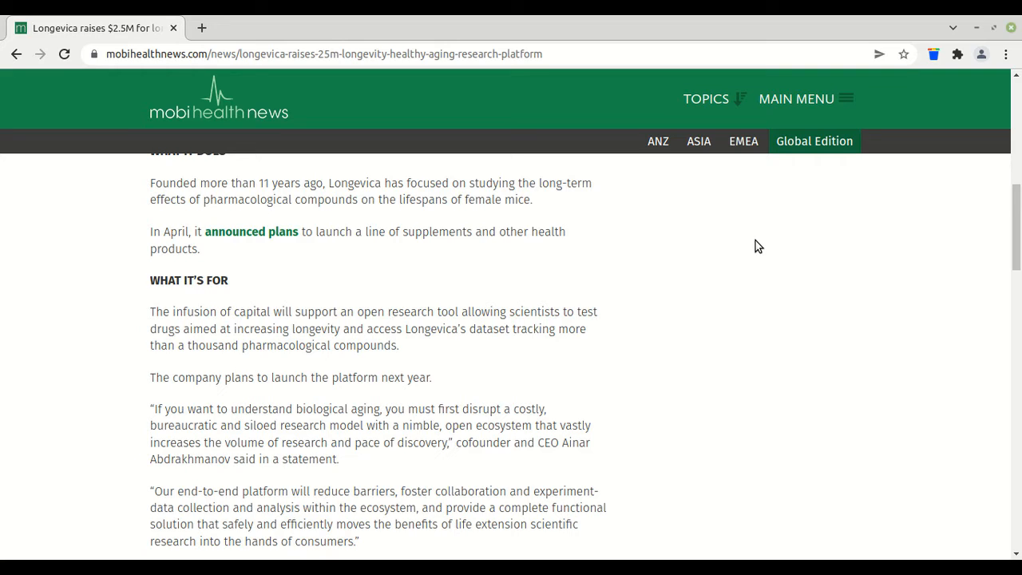
{"action": "scroll", "scroll_direction": "down", "scroll_amount": 3}
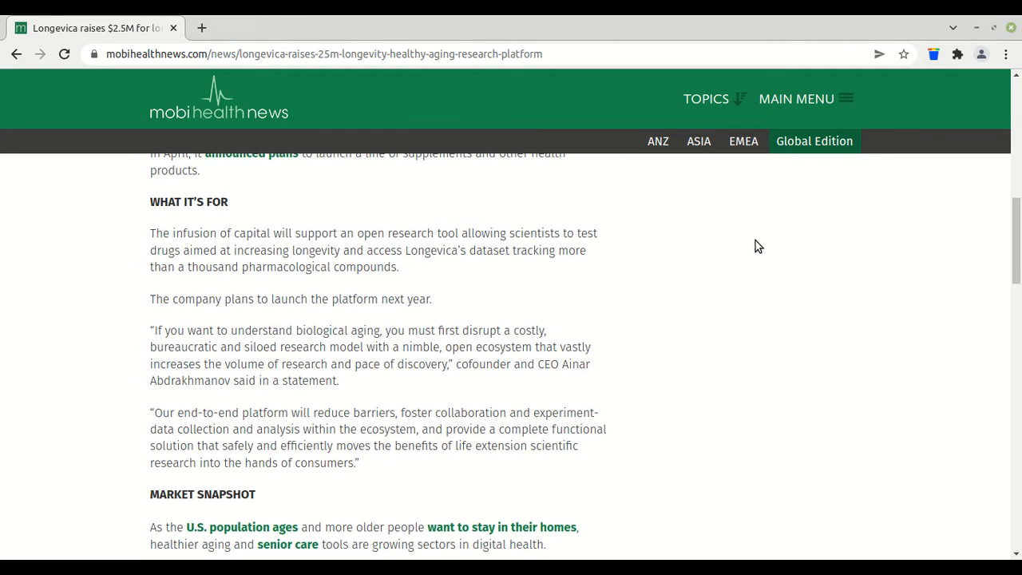
{"action": "scroll", "scroll_direction": "up", "scroll_amount": 3}
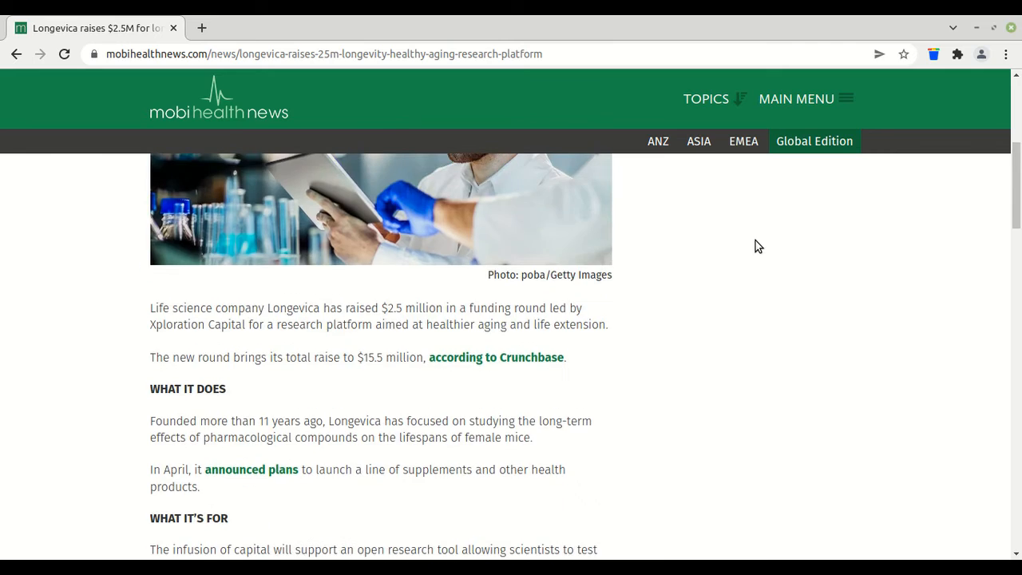
{"action": "scroll", "scroll_direction": "down", "scroll_amount": 3}
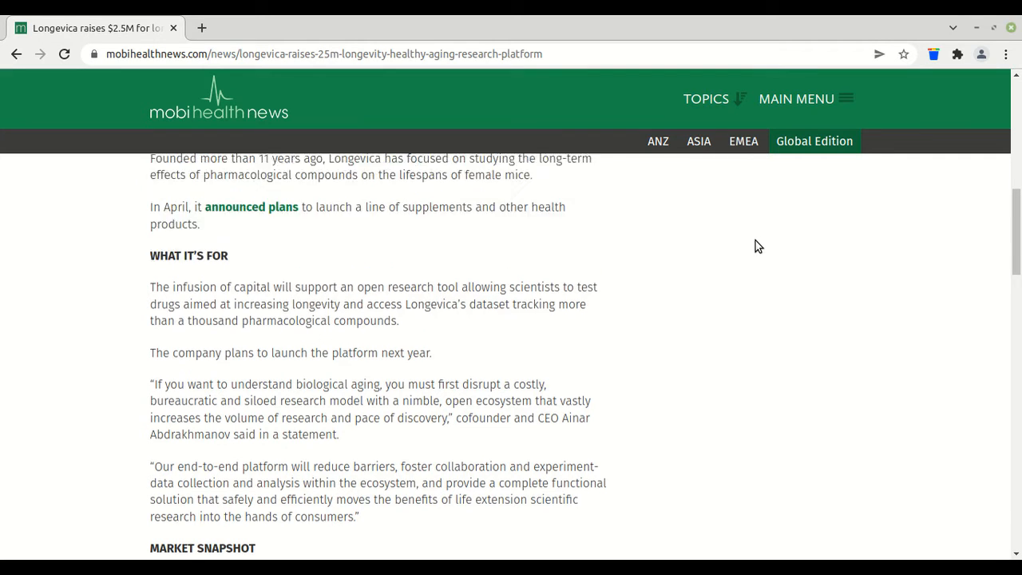
{"action": "scroll", "scroll_direction": "up", "scroll_amount": 3}
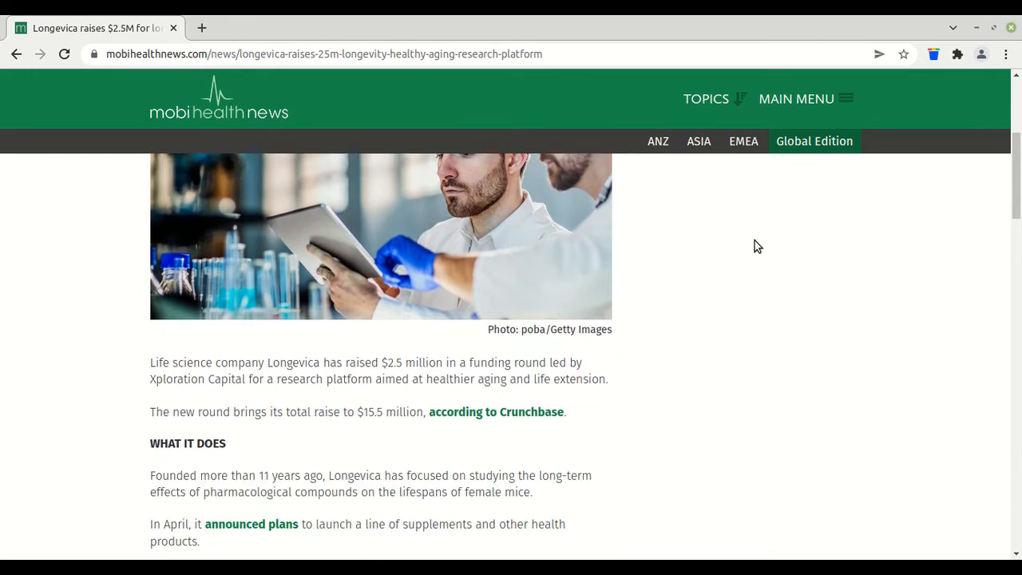
{"action": "scroll", "scroll_direction": "down", "scroll_amount": 3}
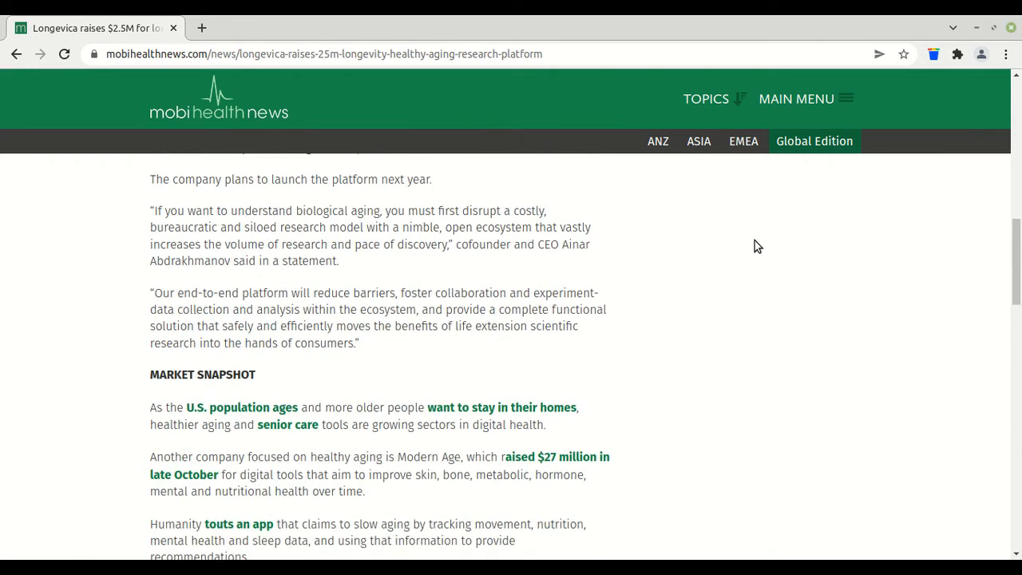
{"action": "scroll", "scroll_direction": "up", "scroll_amount": 3}
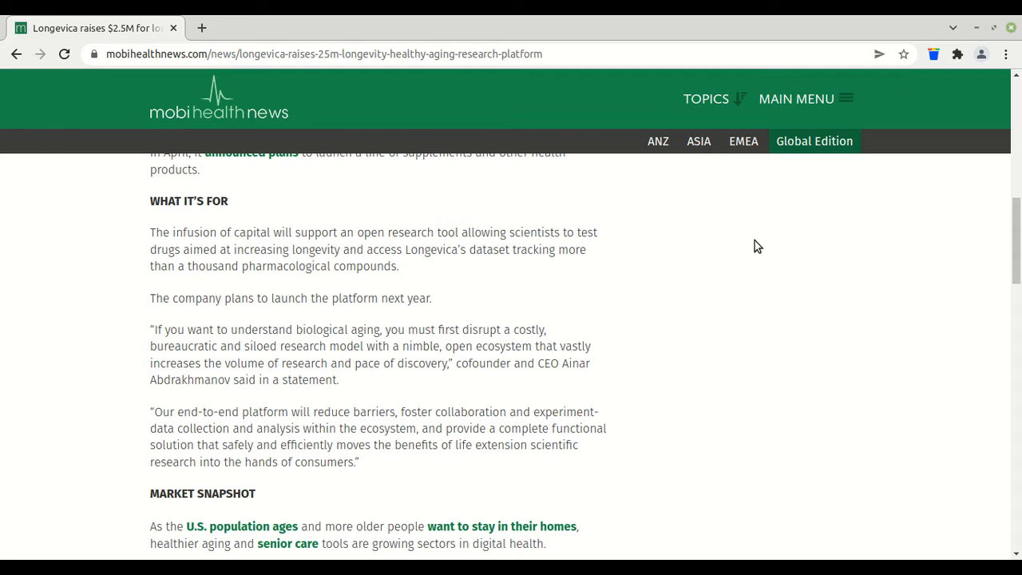
{"action": "scroll", "scroll_direction": "down", "scroll_amount": 3}
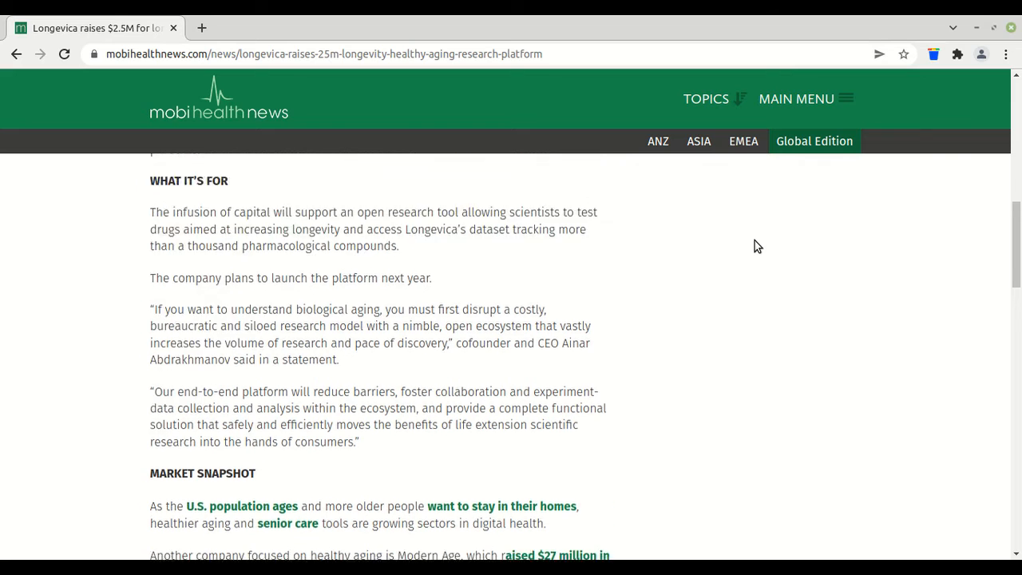
{"action": "scroll", "scroll_direction": "up", "scroll_amount": 3}
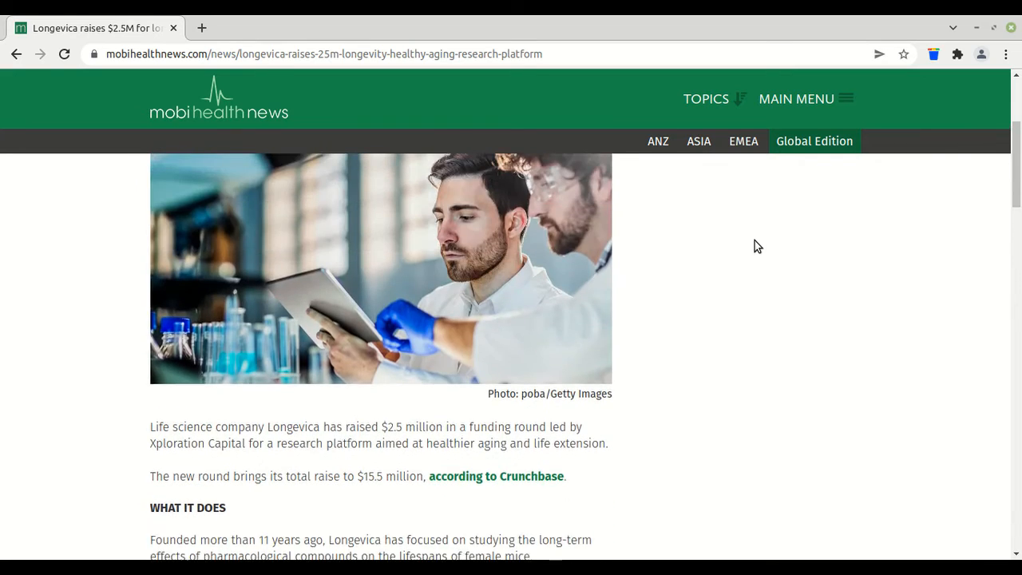
{"action": "scroll", "scroll_direction": "up", "scroll_amount": 3}
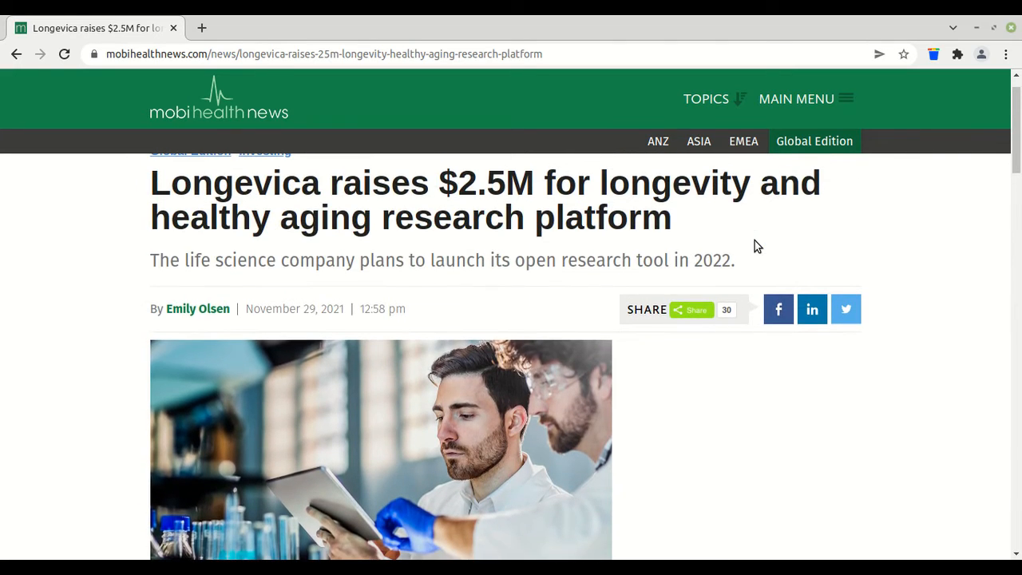
{"action": "scroll", "scroll_direction": "down", "scroll_amount": 3}
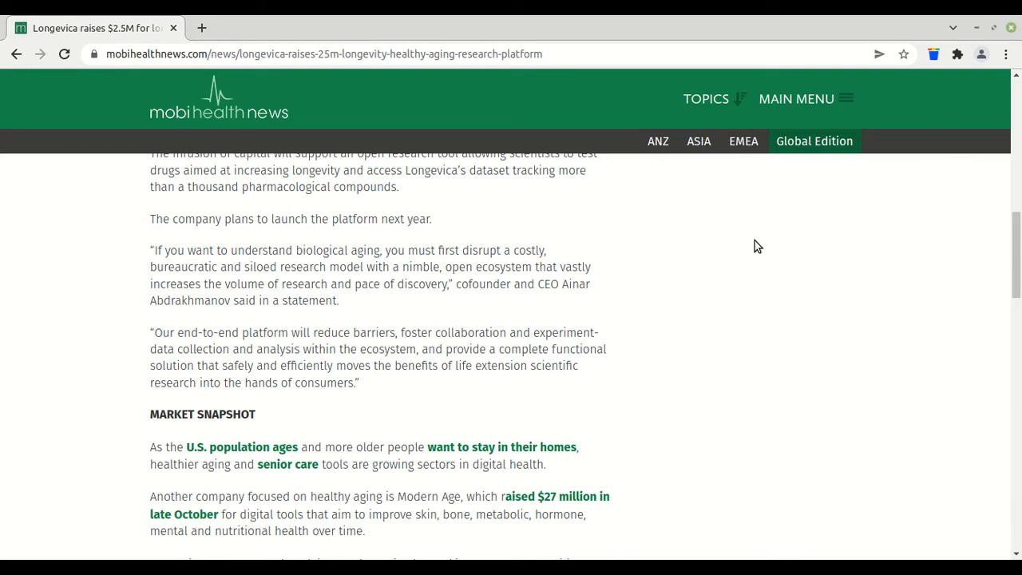
{"action": "scroll", "scroll_direction": "down", "scroll_amount": 3}
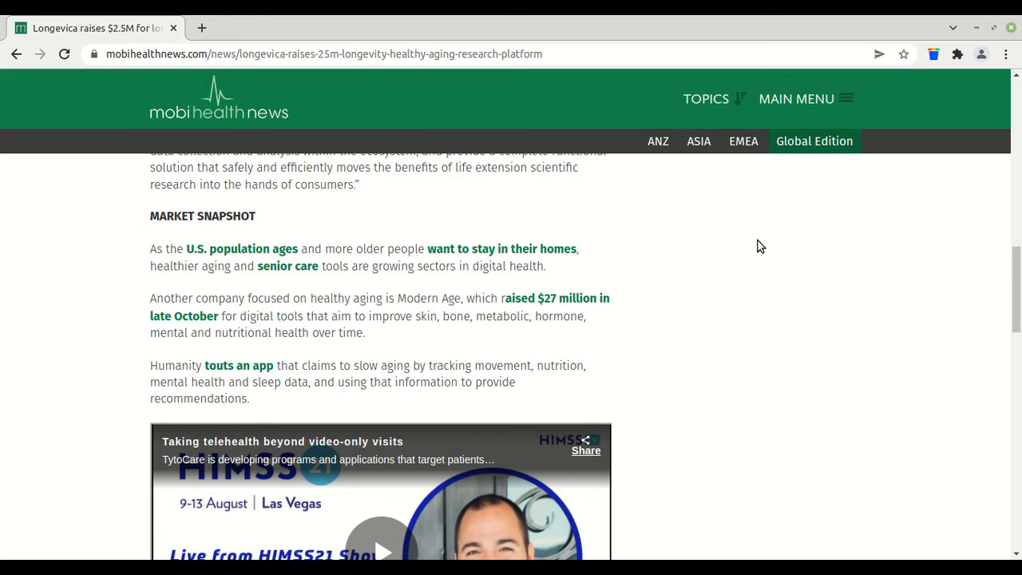
{"action": "scroll", "scroll_direction": "down", "scroll_amount": 3}
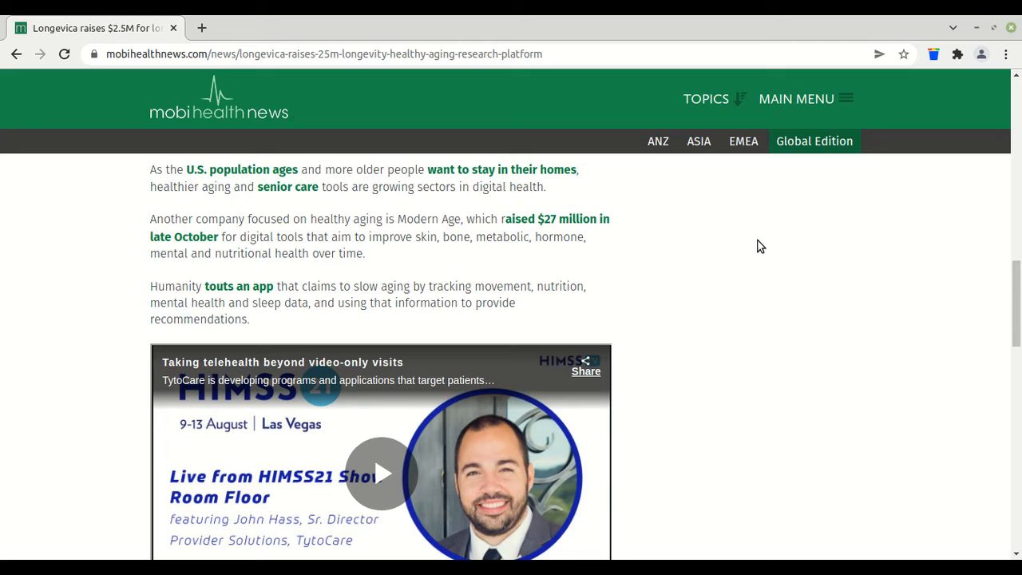
{"action": "scroll", "scroll_direction": "down", "scroll_amount": 3}
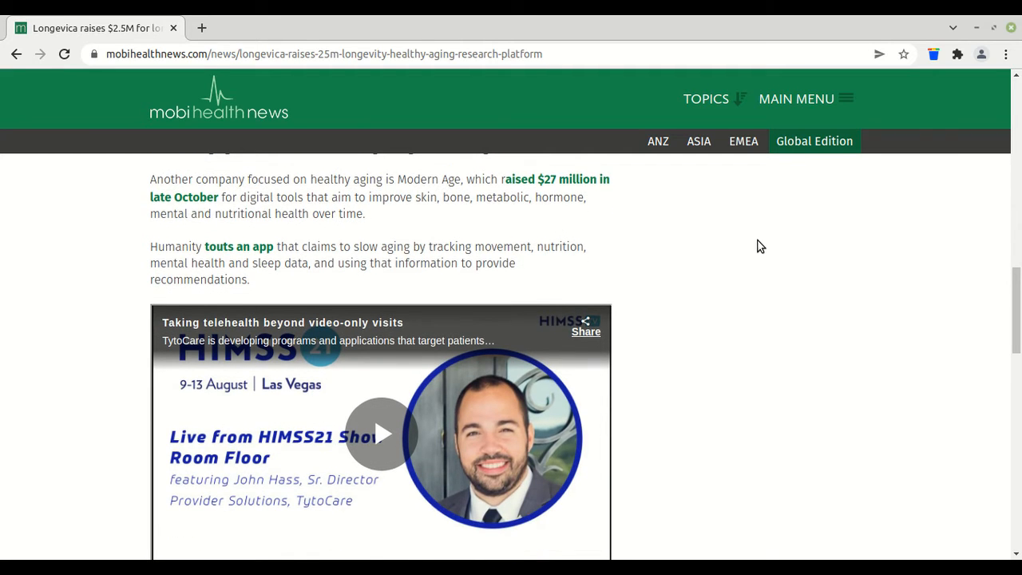
{"action": "scroll", "scroll_direction": "down", "scroll_amount": 3}
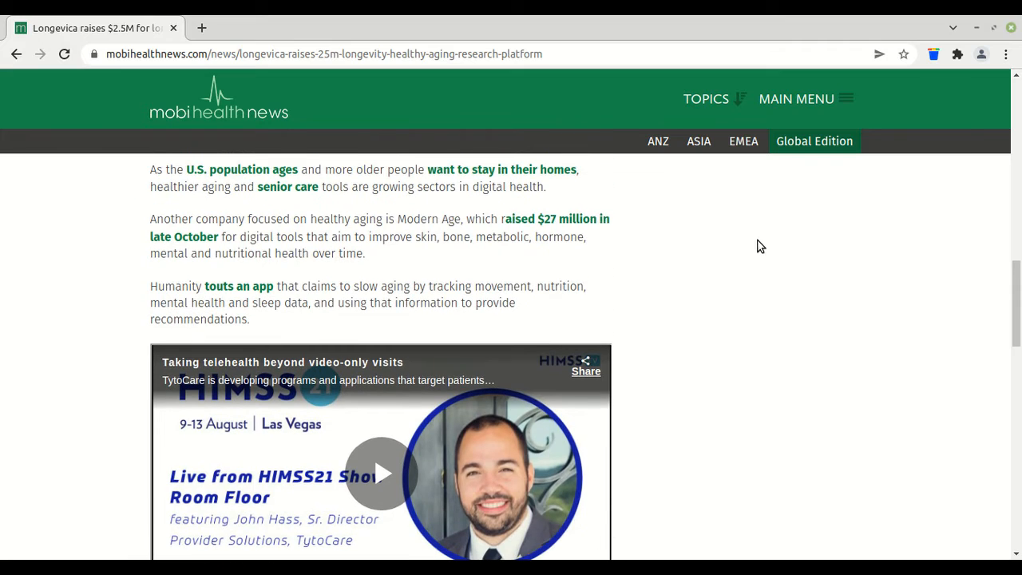
{"action": "scroll", "scroll_direction": "up", "scroll_amount": 3}
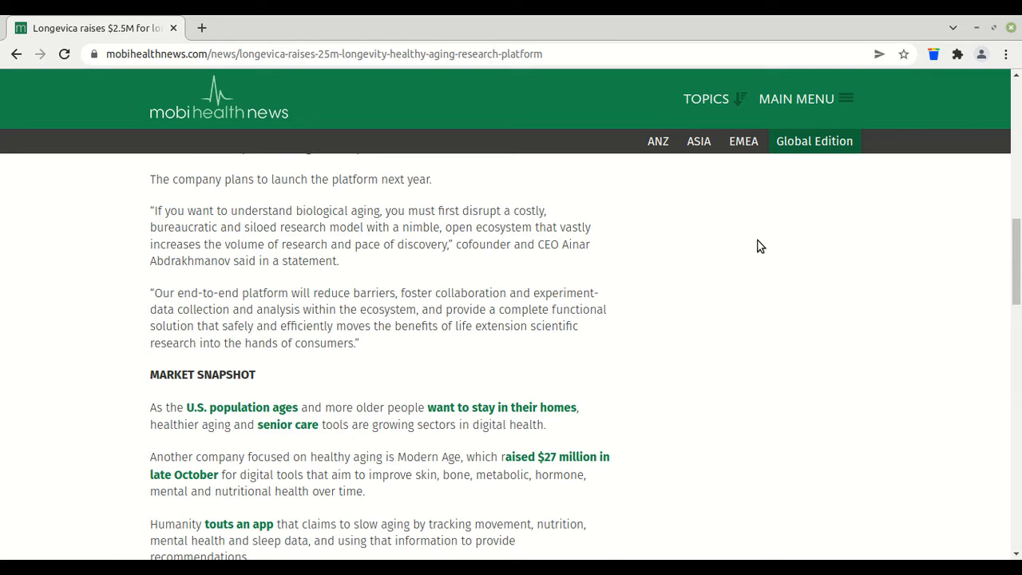
{"action": "scroll", "scroll_direction": "down", "scroll_amount": 3}
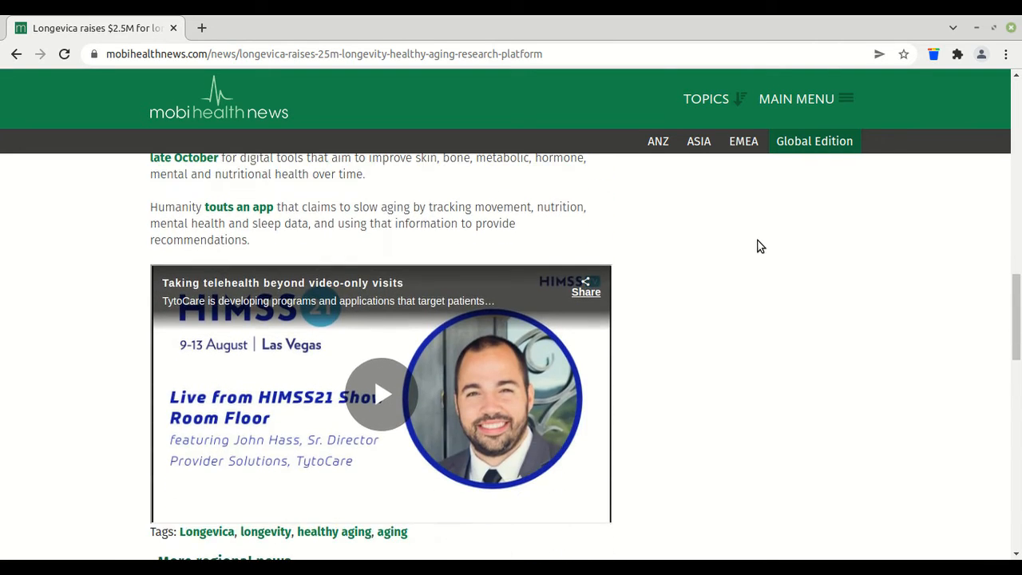
{"action": "scroll", "scroll_direction": "down", "scroll_amount": 3}
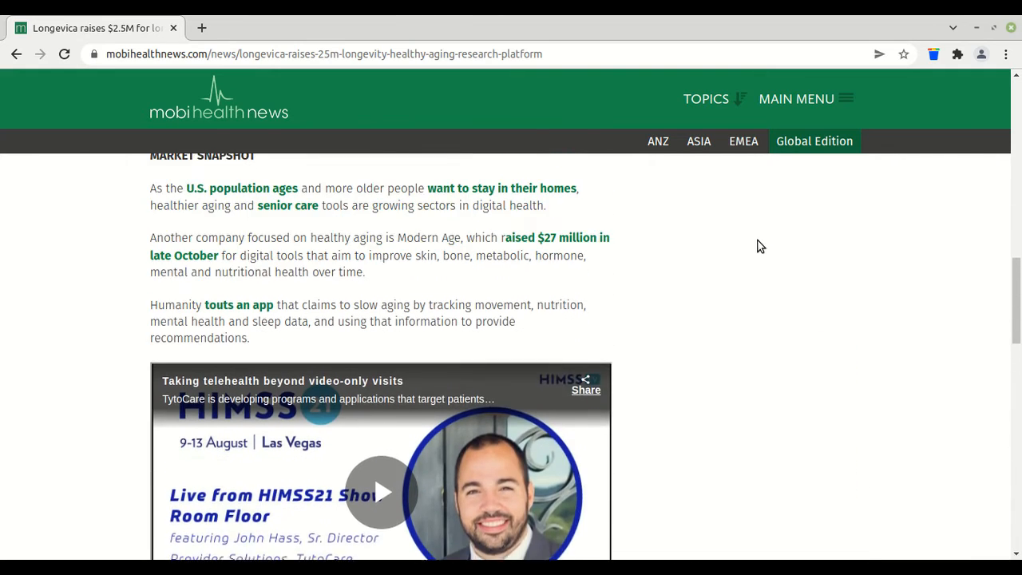
{"action": "scroll", "scroll_direction": "up", "scroll_amount": 3}
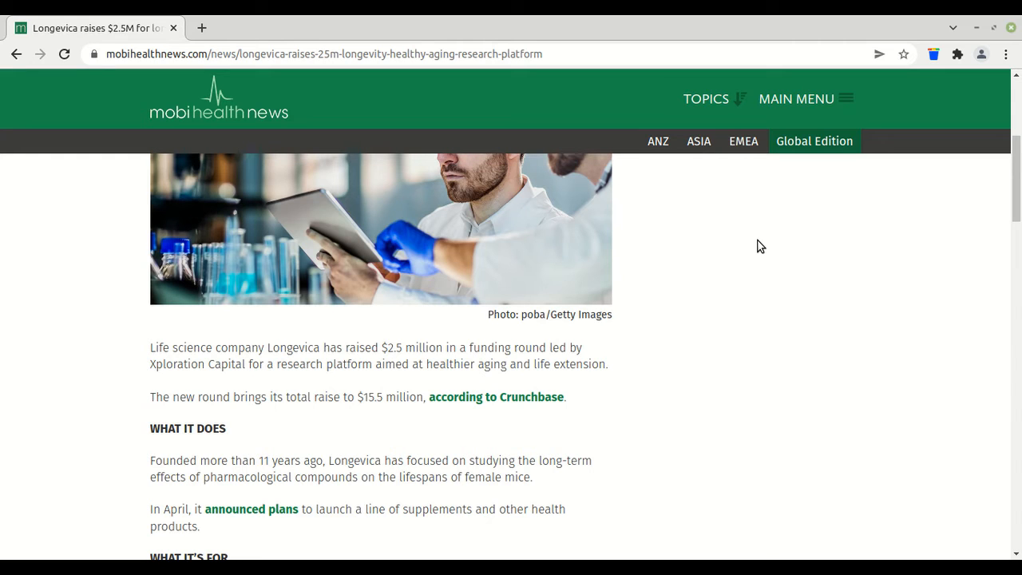
{"action": "scroll", "scroll_direction": "down", "scroll_amount": 3}
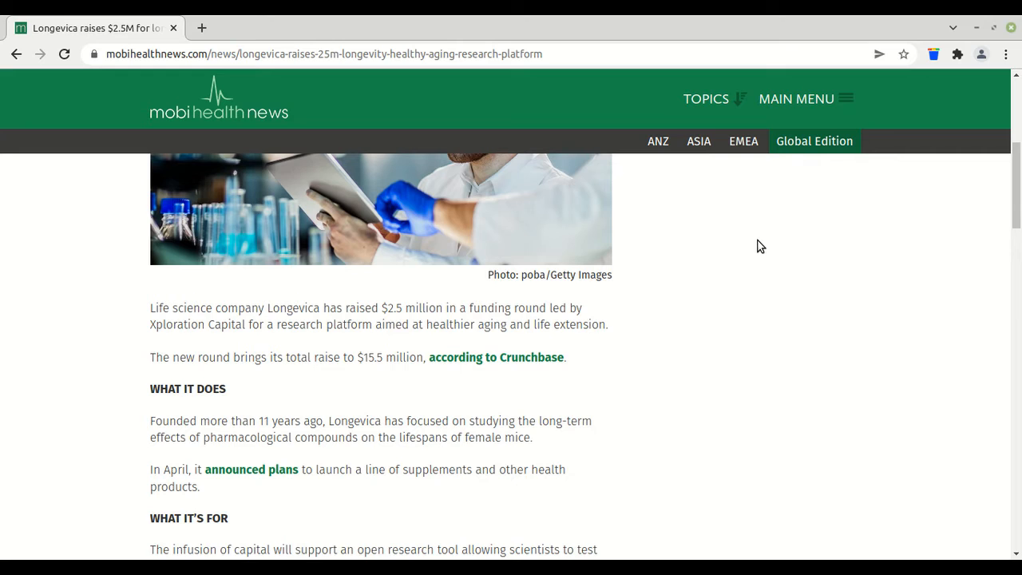
{"action": "scroll", "scroll_direction": "down", "scroll_amount": 3}
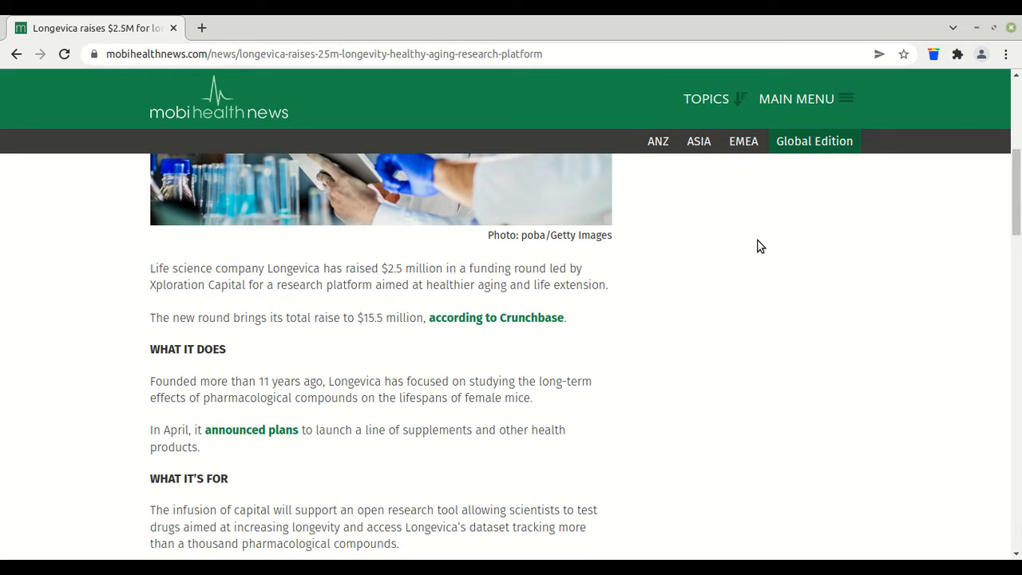
{"action": "scroll", "scroll_direction": "down", "scroll_amount": 3}
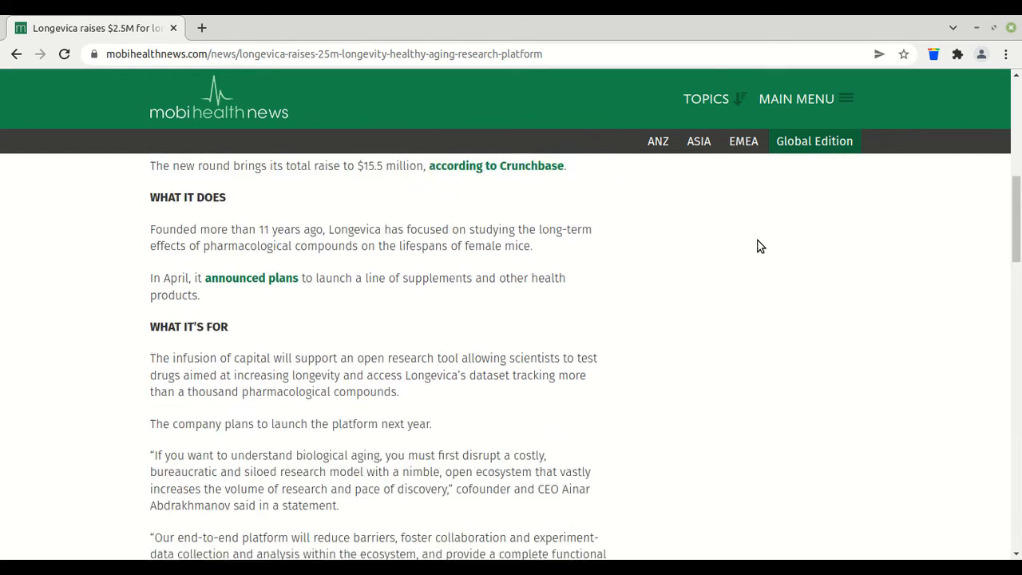
{"action": "scroll", "scroll_direction": "down", "scroll_amount": 3}
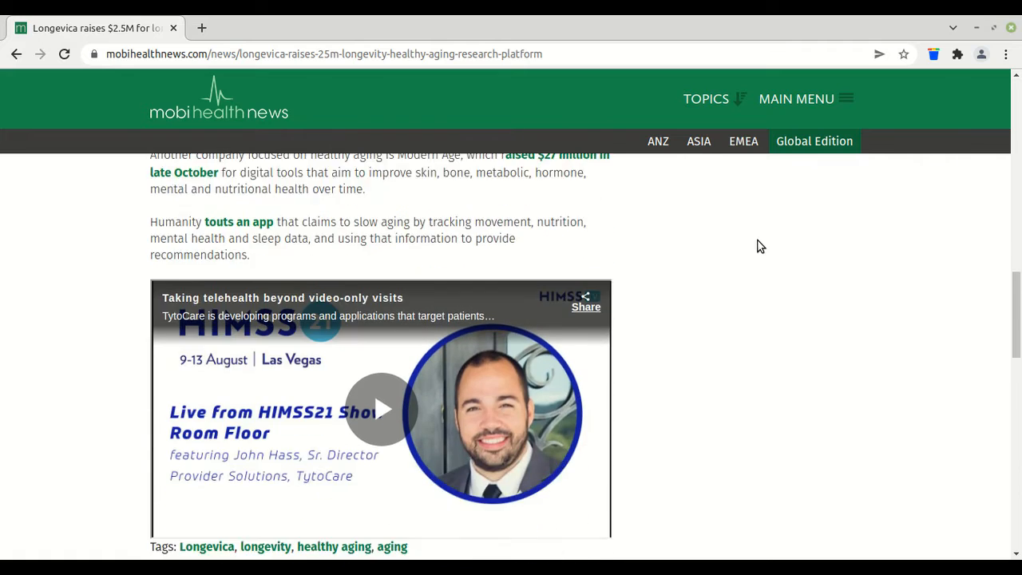
{"action": "scroll", "scroll_direction": "up", "scroll_amount": 3}
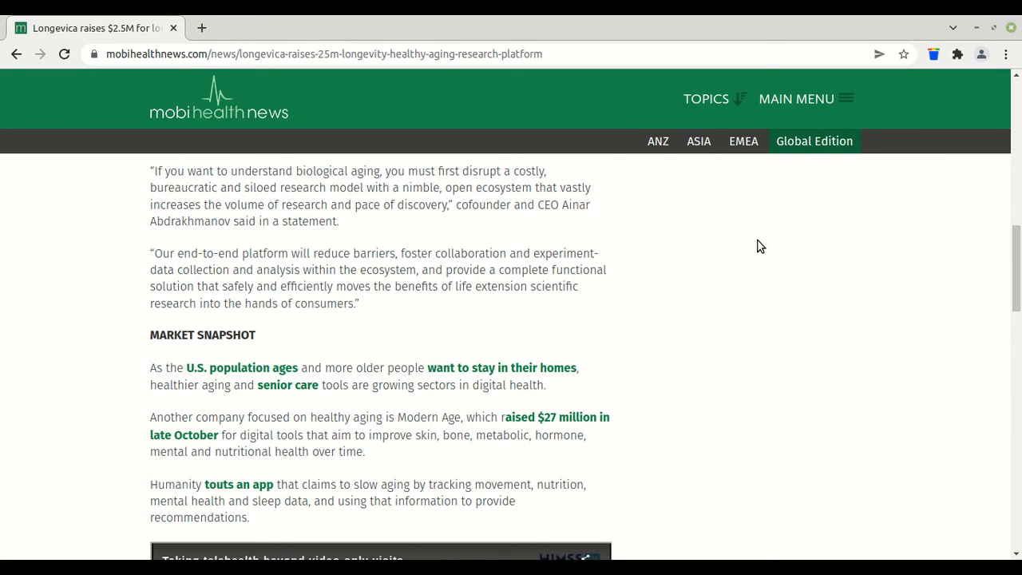
{"action": "scroll", "scroll_direction": "up", "scroll_amount": 3}
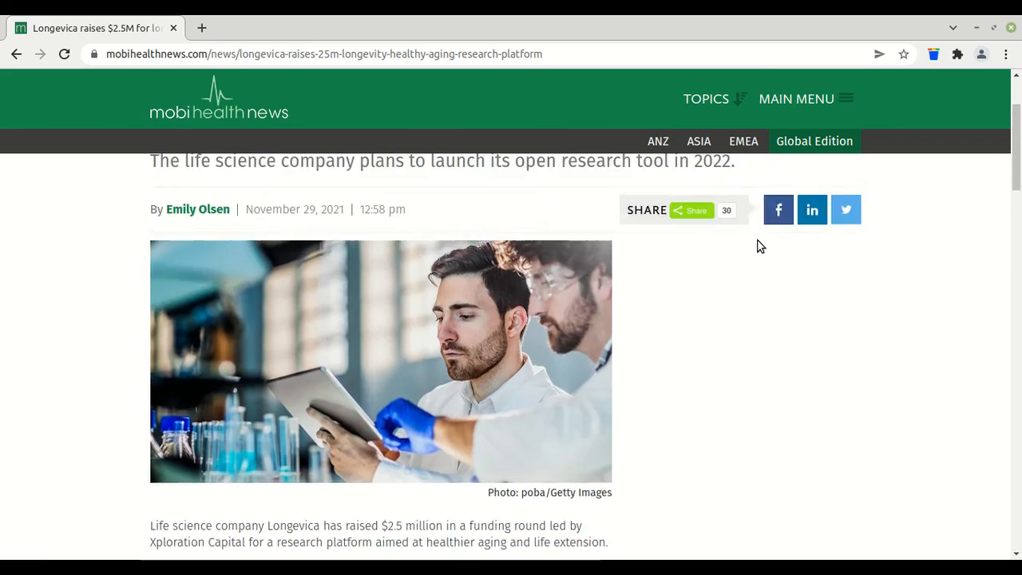
{"action": "scroll", "scroll_direction": "down", "scroll_amount": 3}
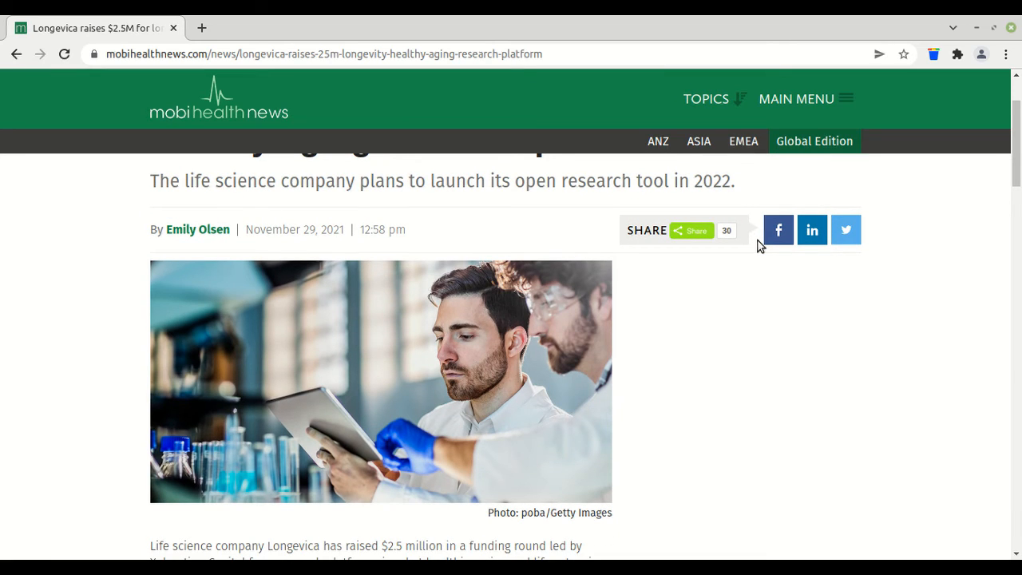